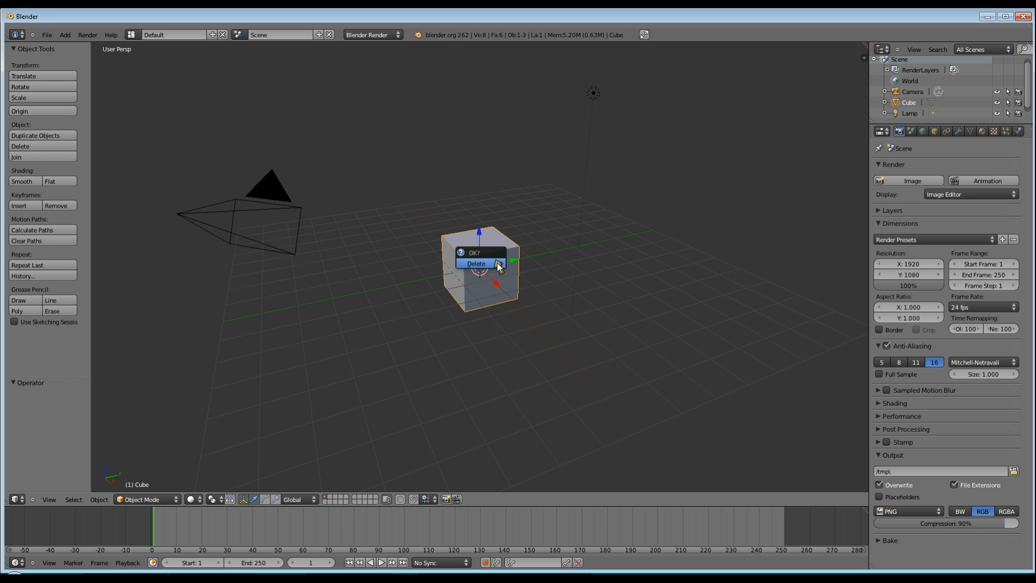
# Confirm deleting the default cube, leaving an empty scene in top orthographic view
pyautogui.click(475, 263)
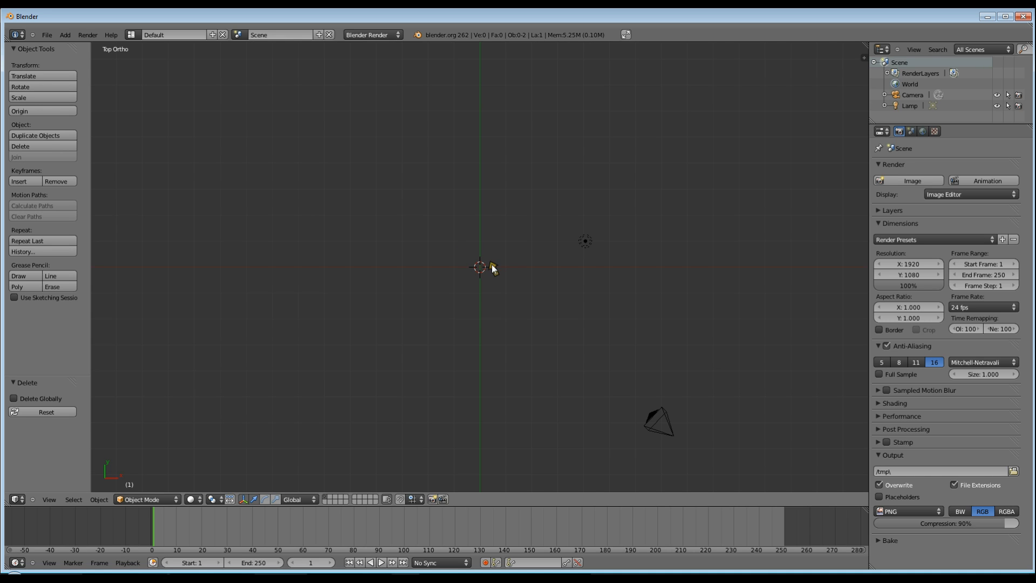
pyautogui.moveTo(768, 180)
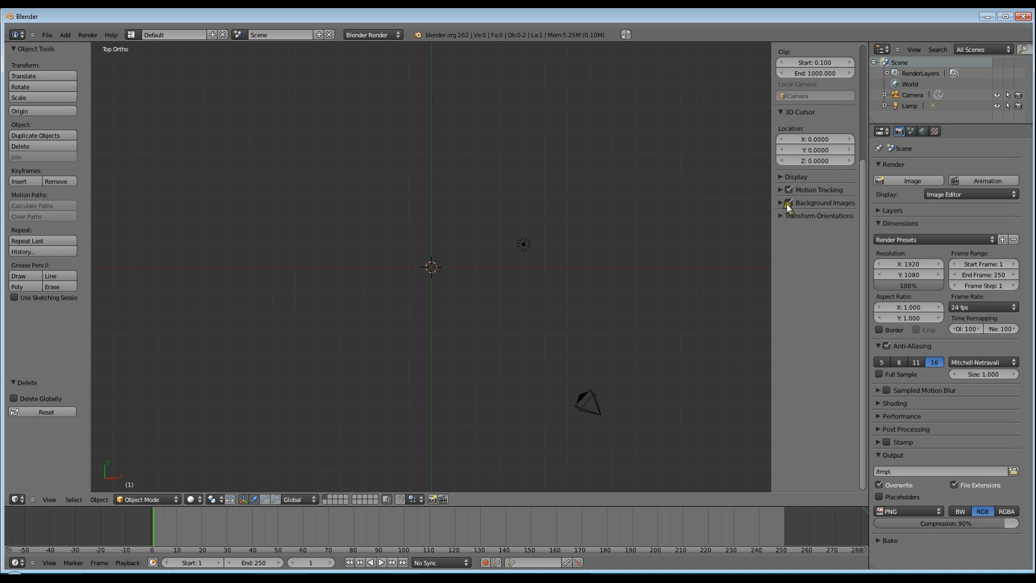
# Add Blender3d-ejemplo_logo_2d.jpg from Pictures as the background image
pyautogui.click(825, 203)
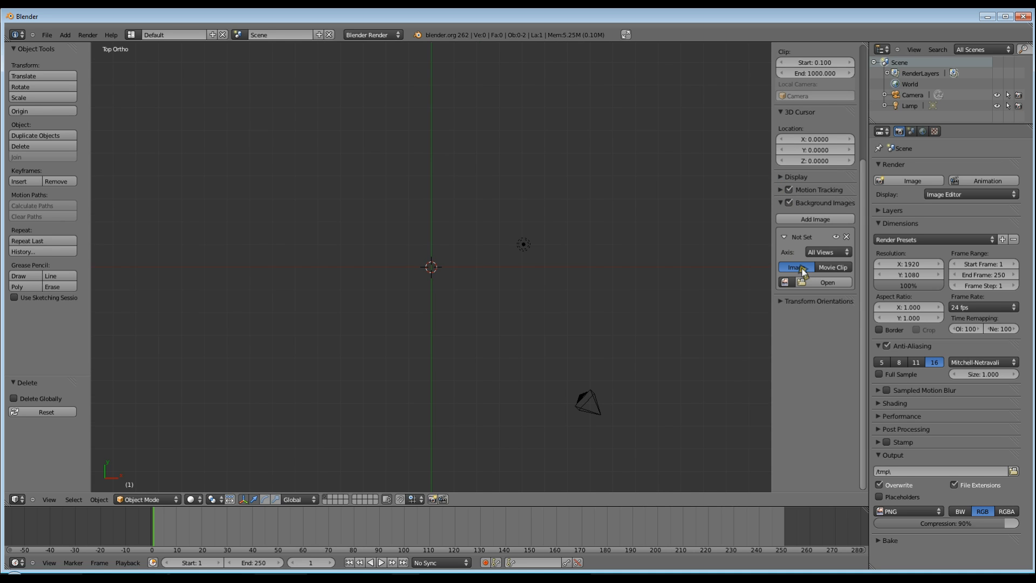
pyautogui.click(827, 283)
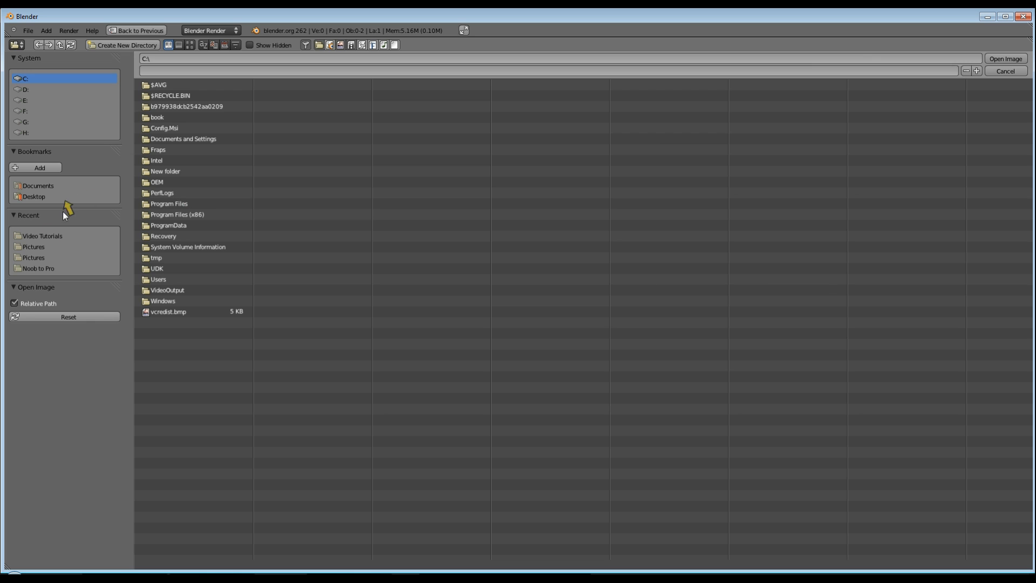
pyautogui.click(32, 246)
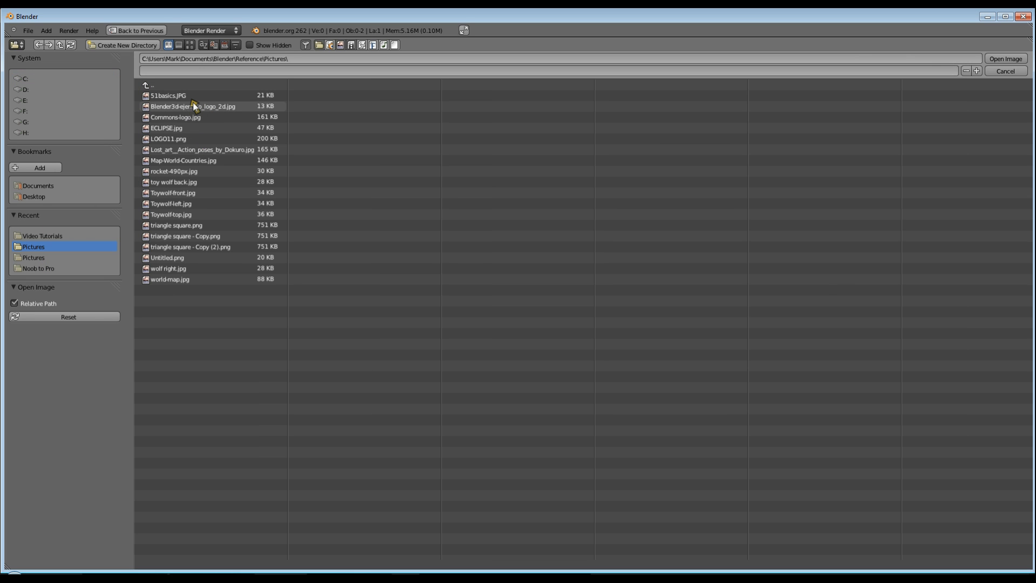
pyautogui.click(191, 106)
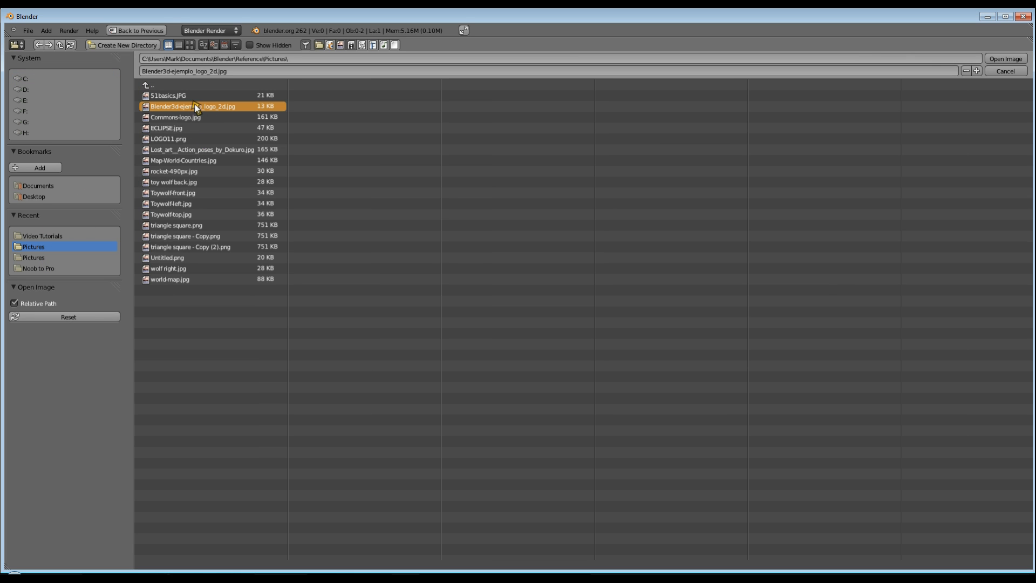
pyautogui.click(1005, 59)
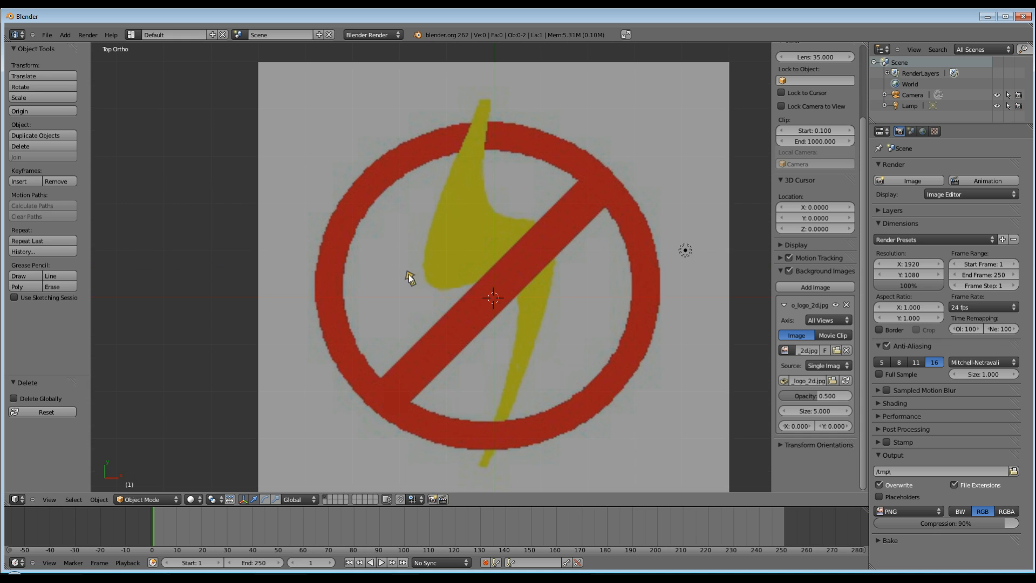
pyautogui.moveTo(432, 301)
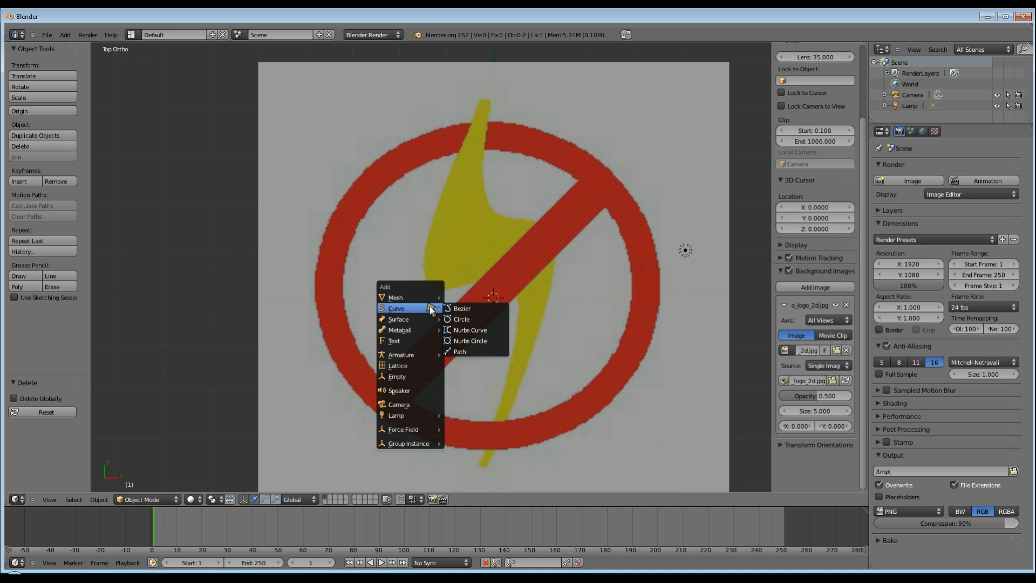
pyautogui.moveTo(461, 308)
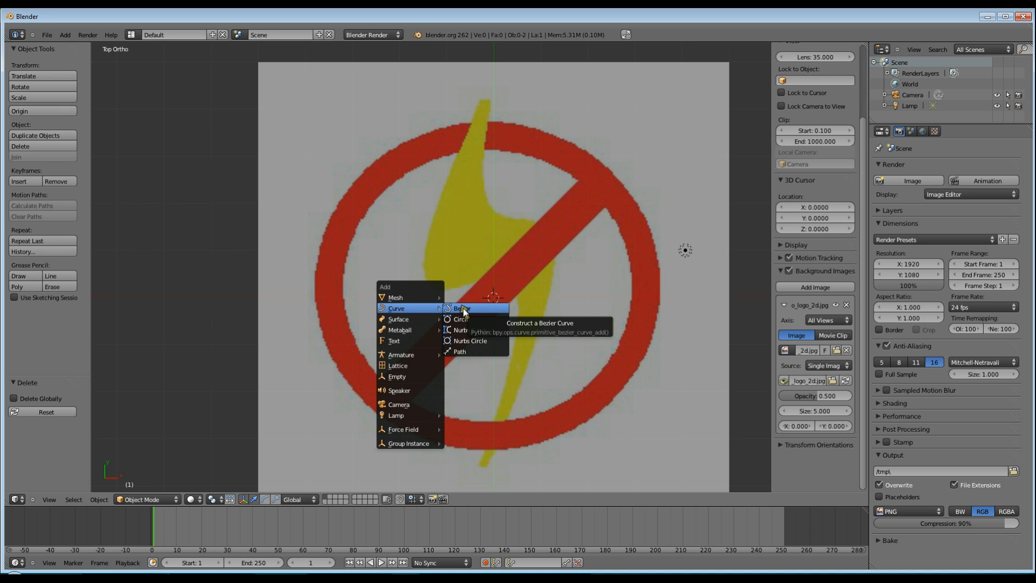
# Add a Bezier curve from the Shift+A Curve menu over the reference image
pyautogui.click(462, 308)
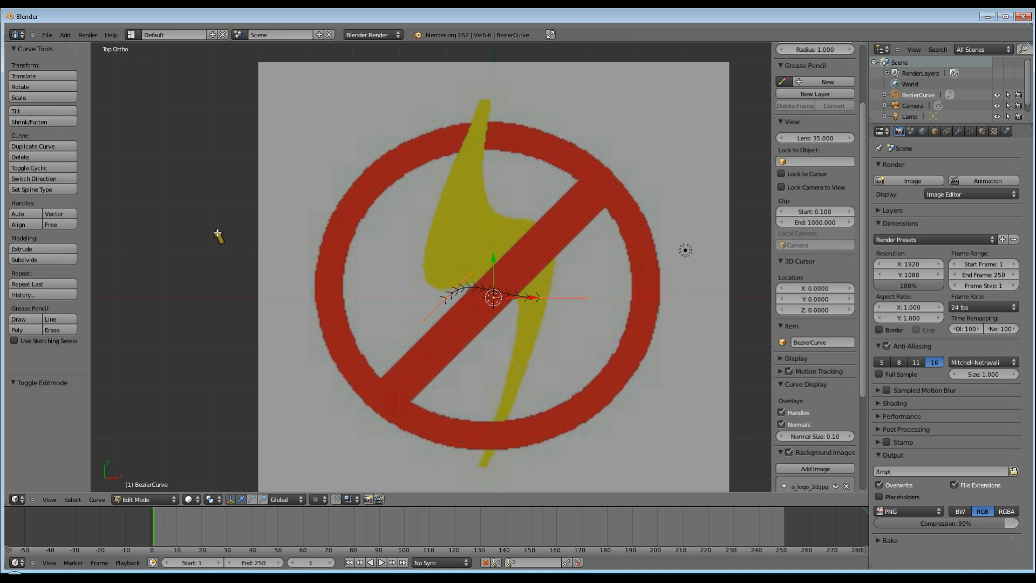
# Move the curve's points out to the bolt's top and bottom tips
pyautogui.click(31, 189)
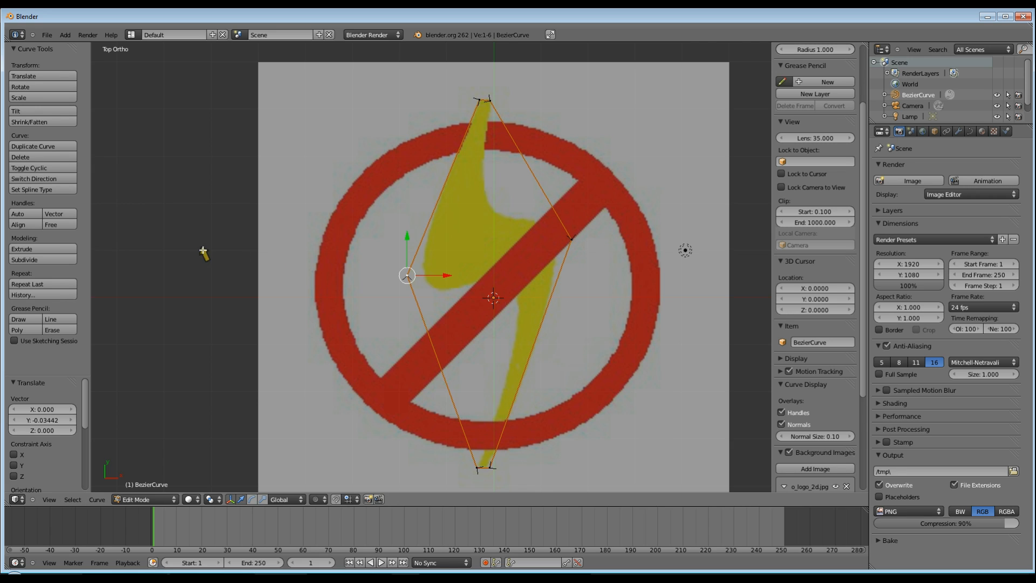
# Convert the outline to Bezier points and pull a point along the bolt's upper edge
pyautogui.click(31, 190)
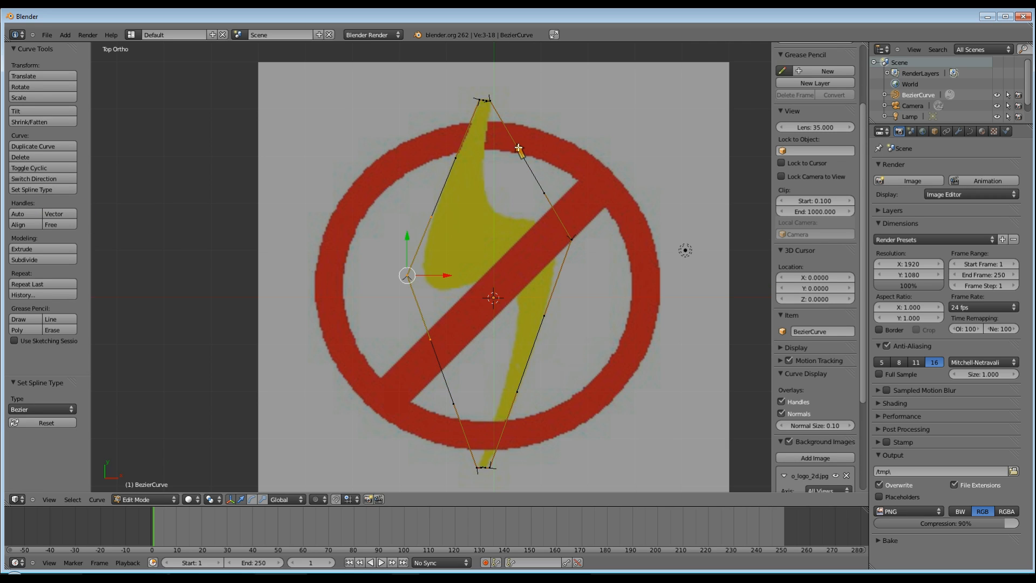
pyautogui.click(519, 147)
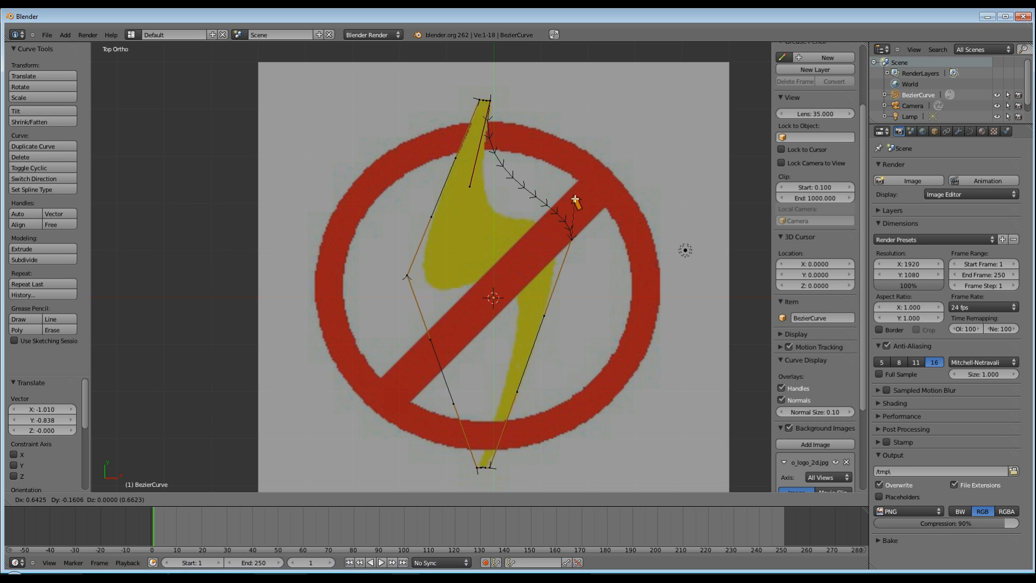
pyautogui.moveTo(587, 200)
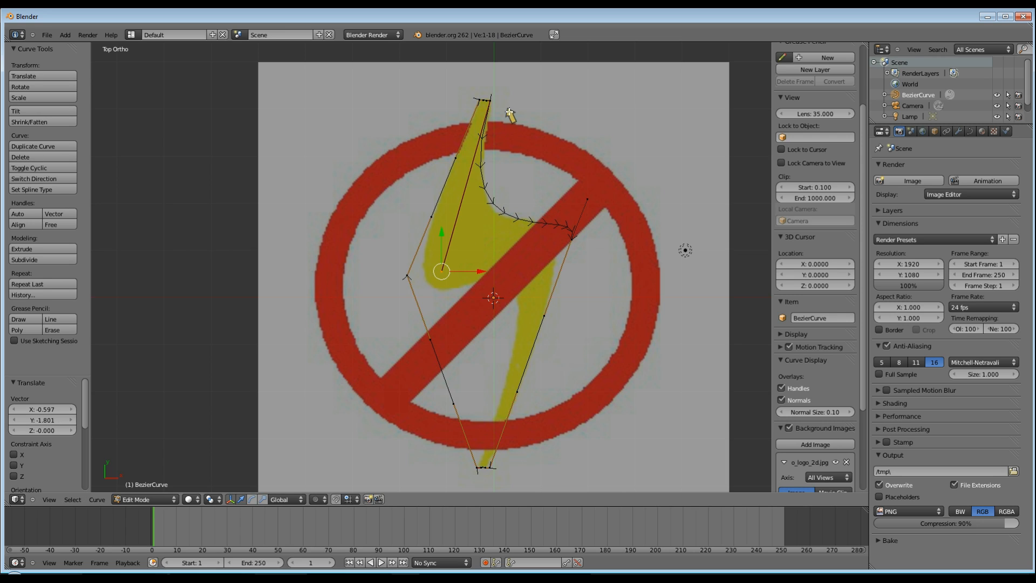
pyautogui.moveTo(450, 277)
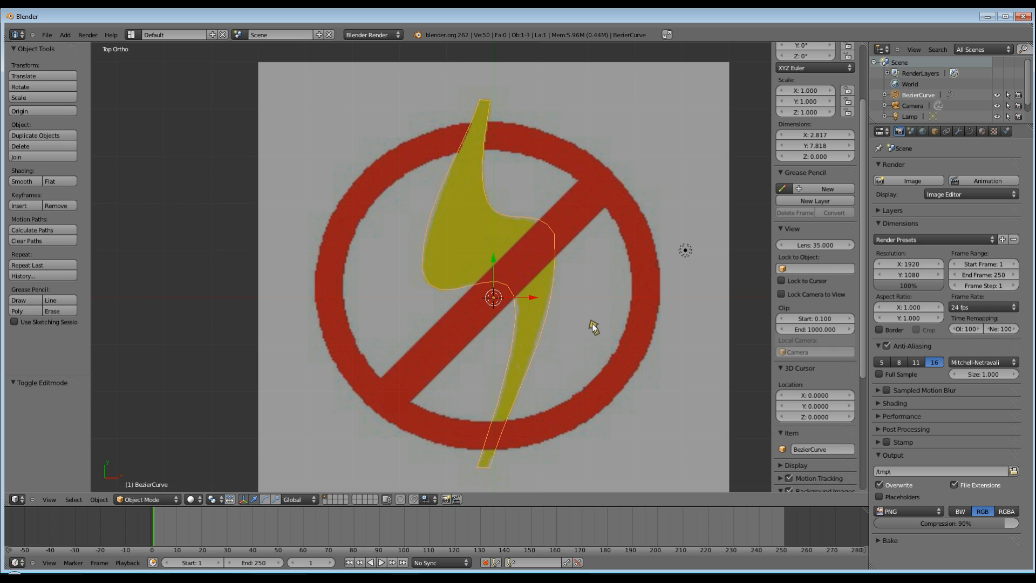
pyautogui.moveTo(324, 370)
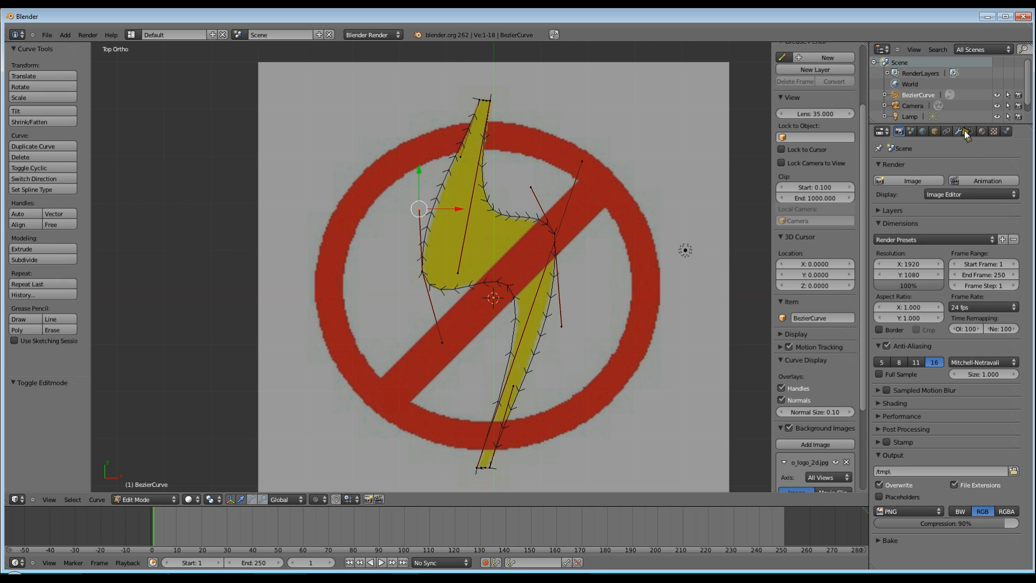
# Raise the bolt curve's Geometry Extrude value to 0.250 in the curve properties
pyautogui.click(966, 131)
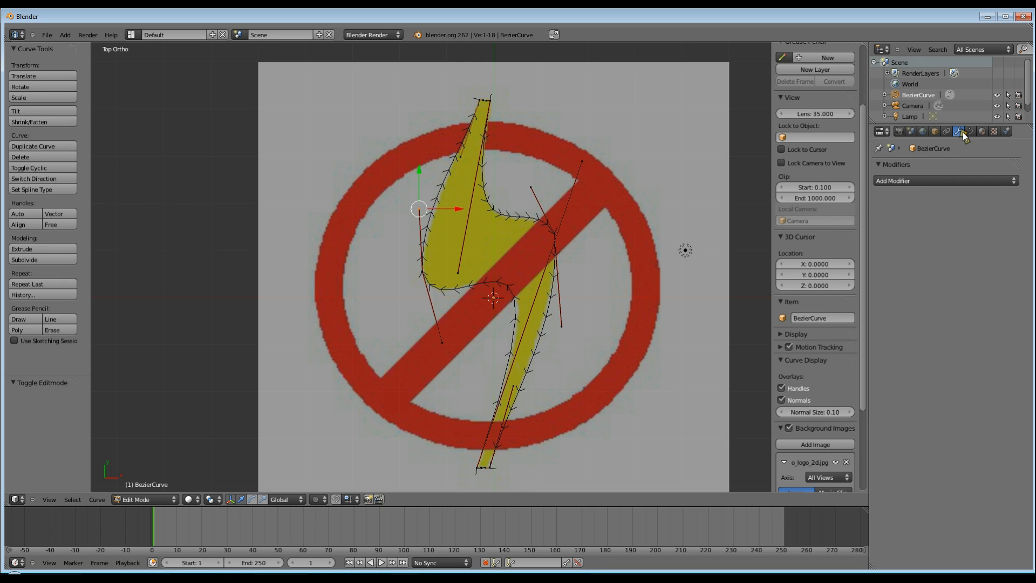
pyautogui.moveTo(931, 180)
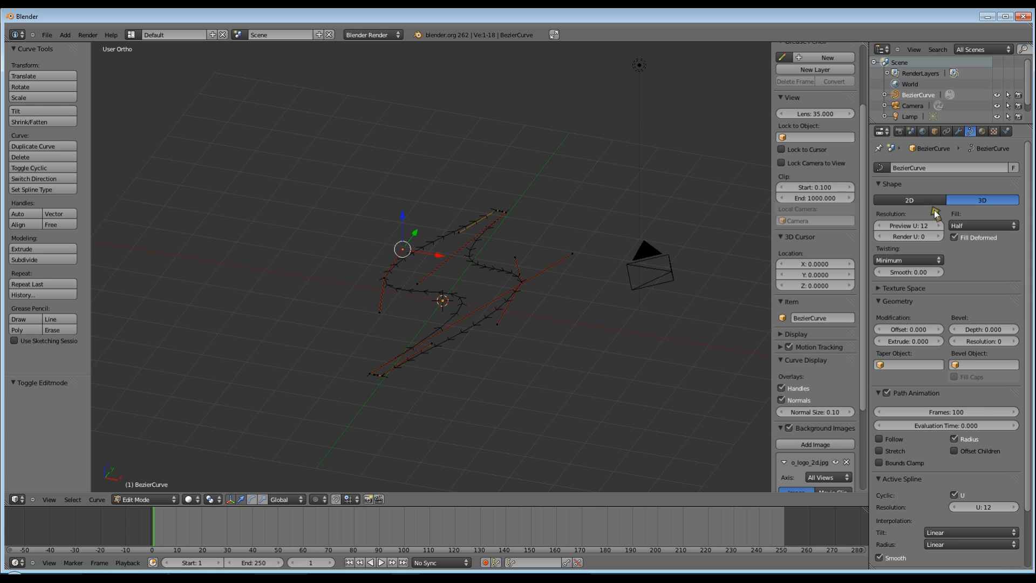
pyautogui.moveTo(934, 344)
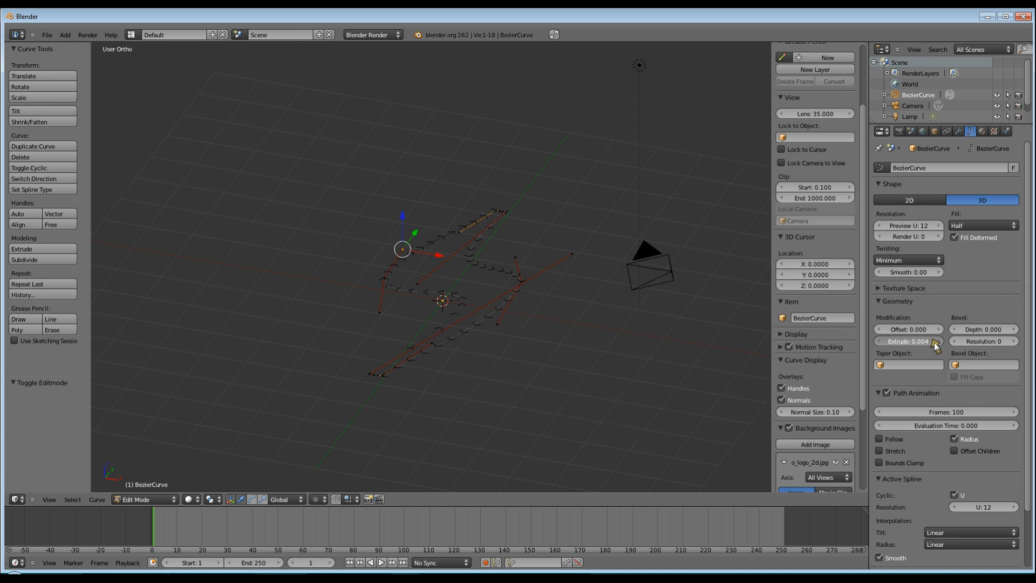
pyautogui.moveTo(909, 341)
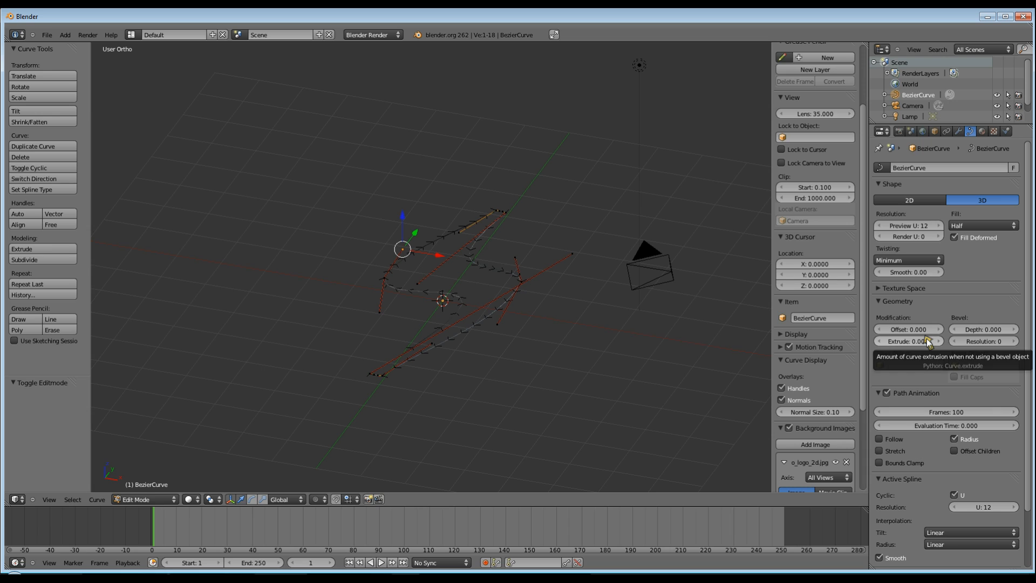
pyautogui.click(908, 341)
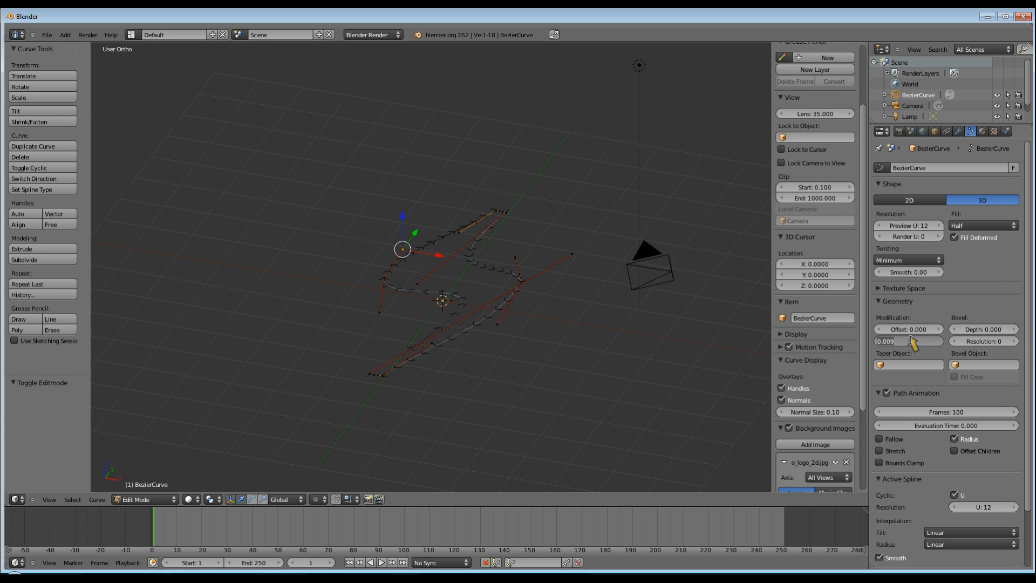
pyautogui.click(907, 341)
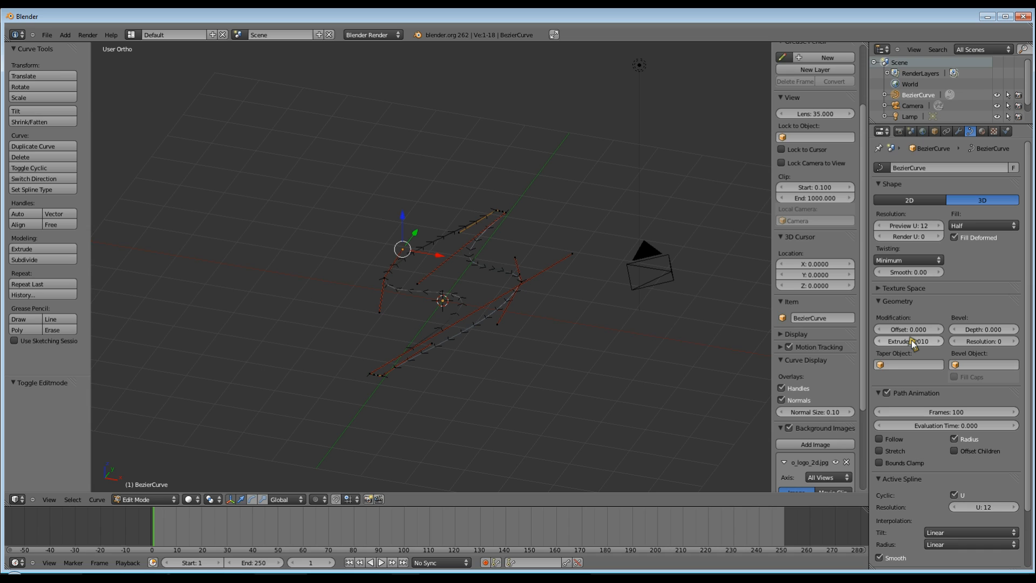
pyautogui.click(908, 341)
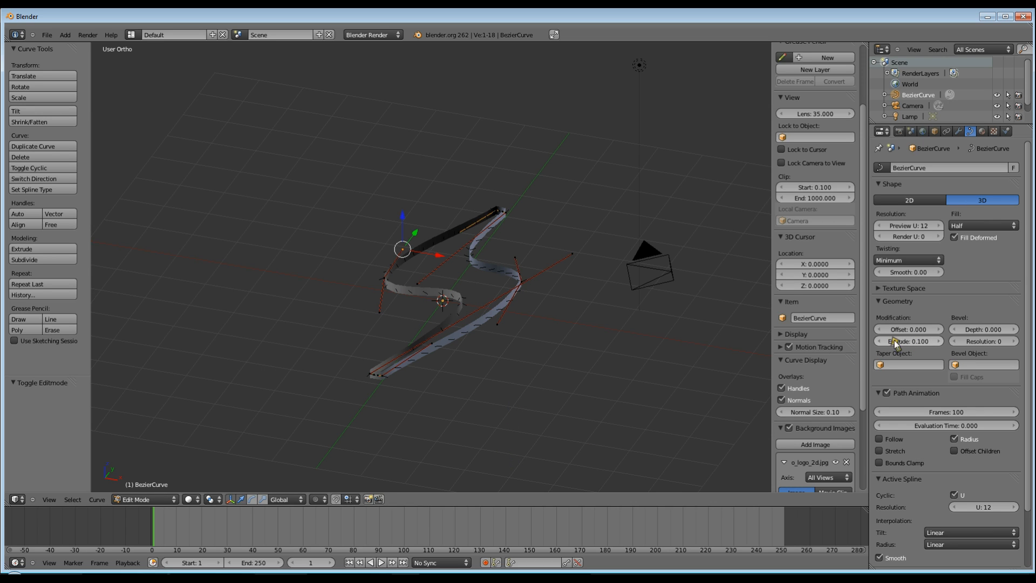
pyautogui.moveTo(909, 342)
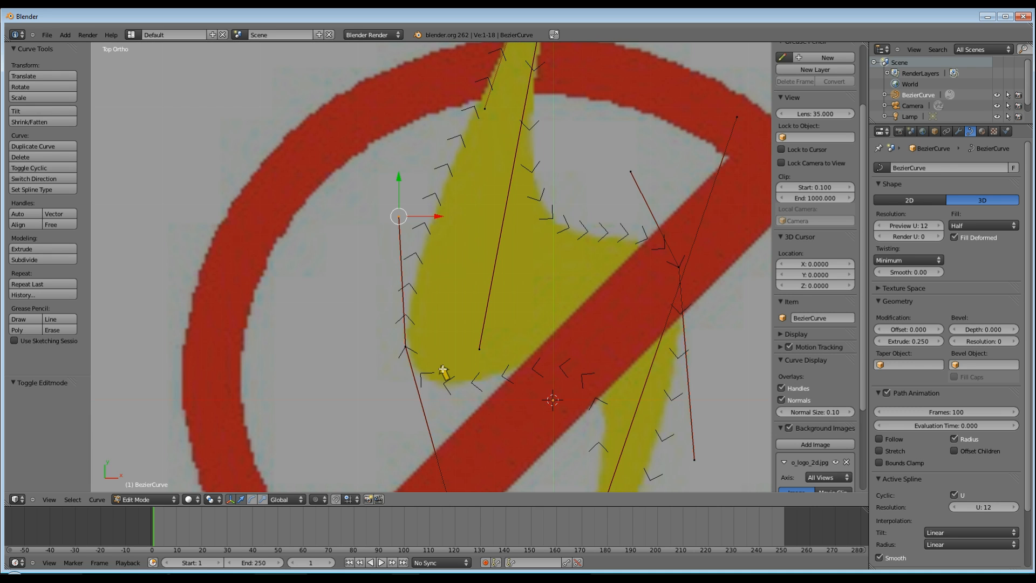
# Switch the curve Shape to 2D and set Bevel Depth to 0.075
pyautogui.click(909, 199)
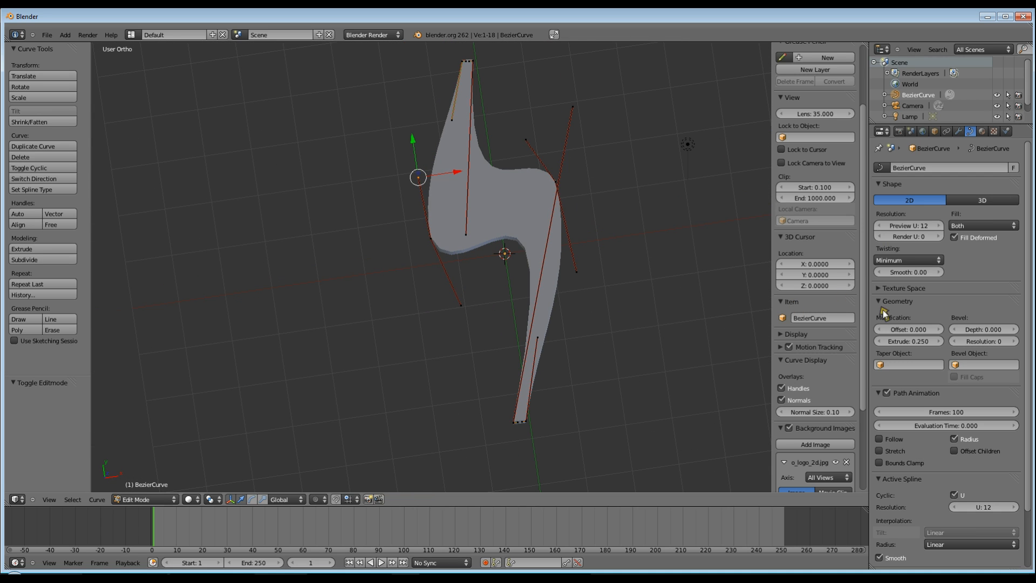
pyautogui.moveTo(984, 329)
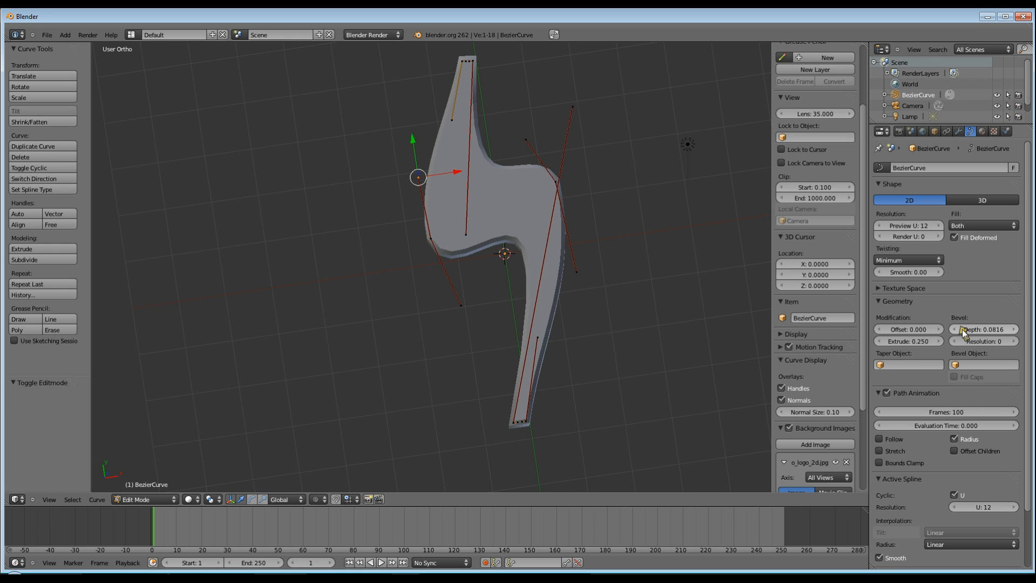
pyautogui.moveTo(980, 377)
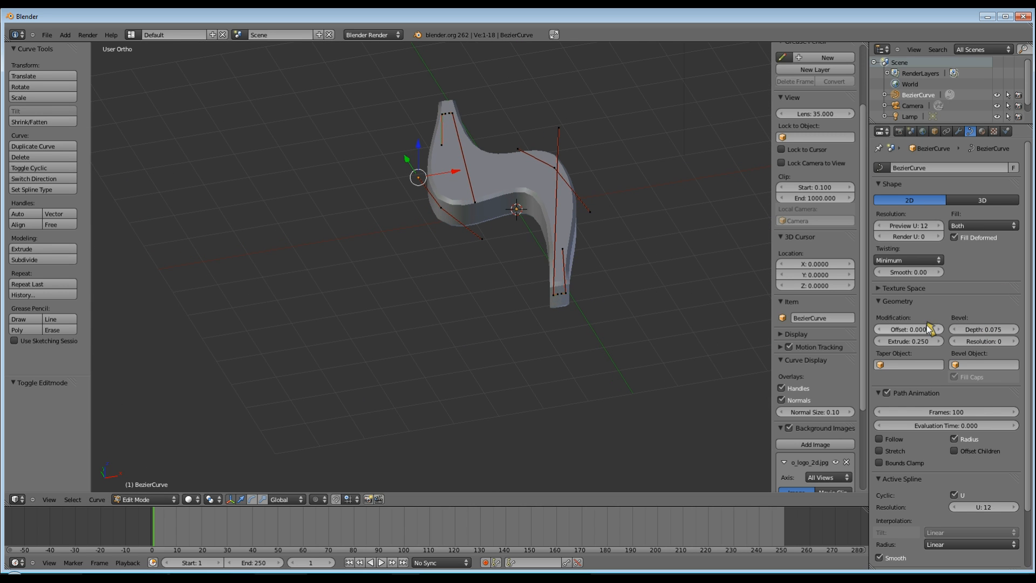
pyautogui.moveTo(914, 329)
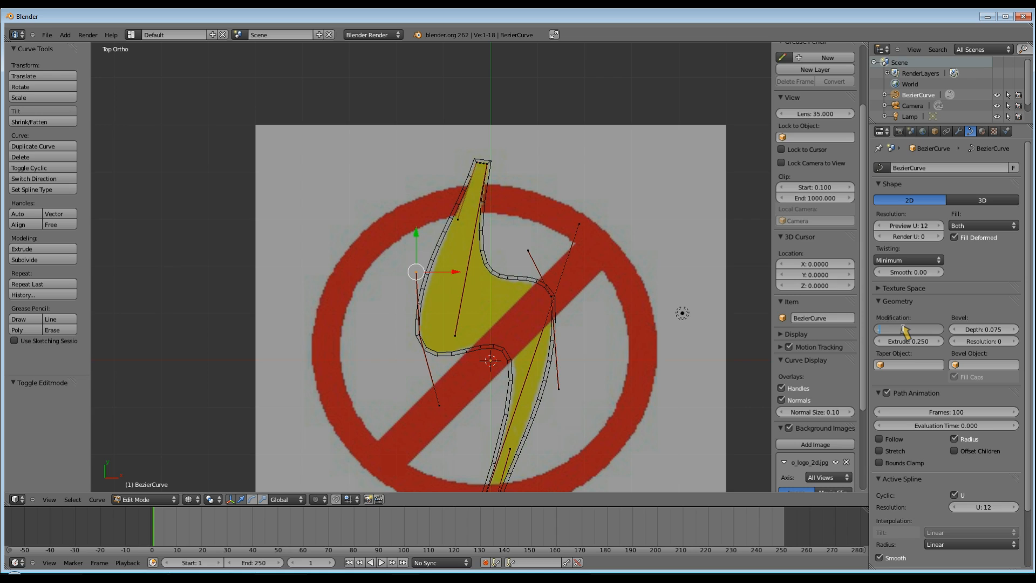
# Set Geometry Offset to -0.050 and Bevel Resolution to 4
pyautogui.click(909, 330)
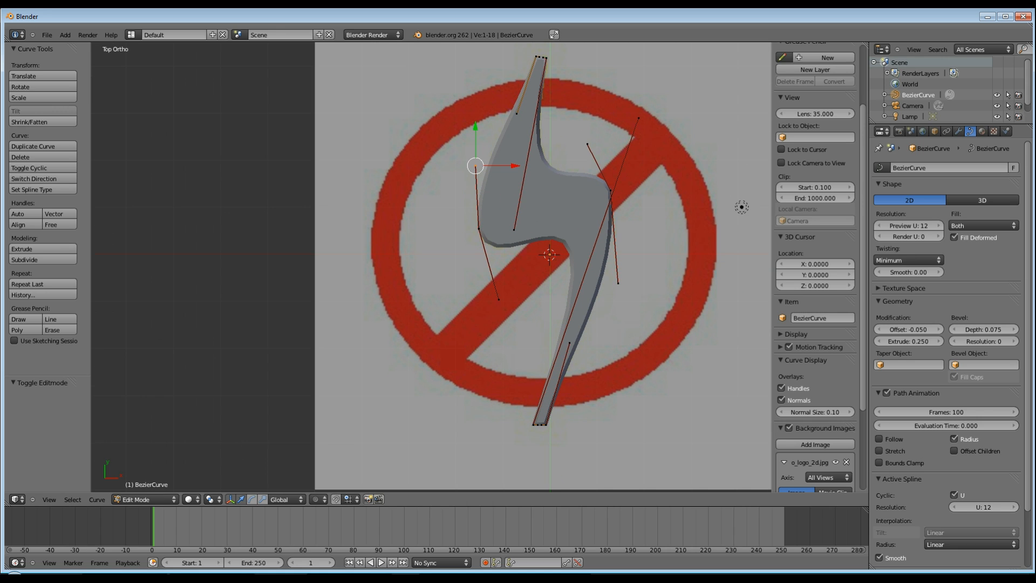
pyautogui.click(1017, 341)
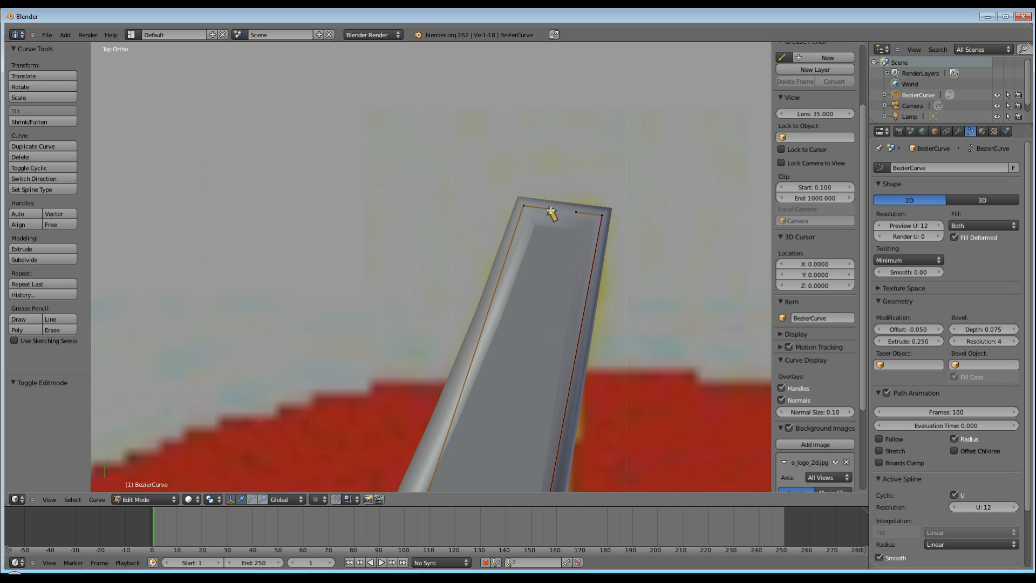
# Select and move the bolt's bottom-tip control point to match the reference
pyautogui.click(550, 210)
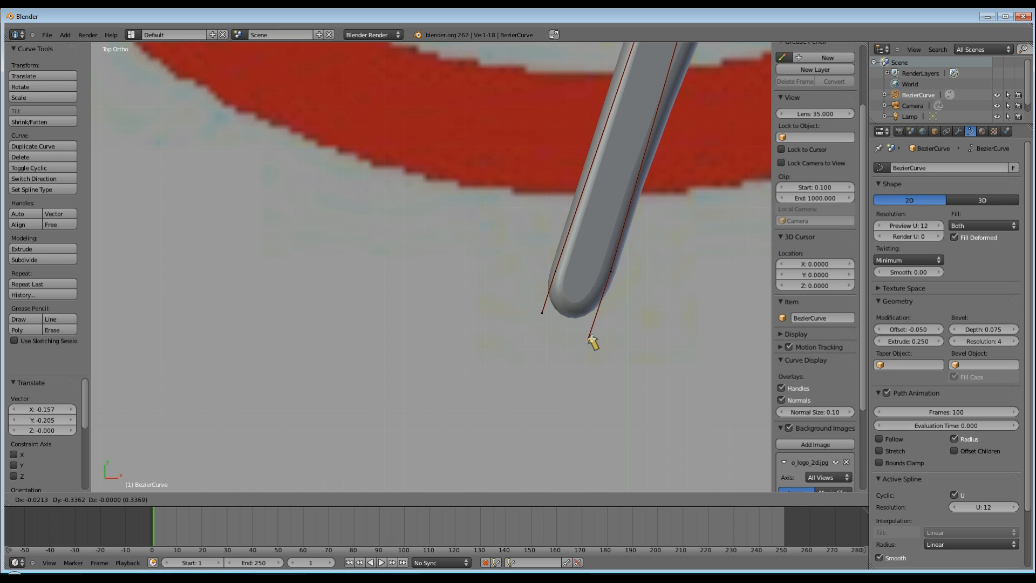
pyautogui.moveTo(594, 335)
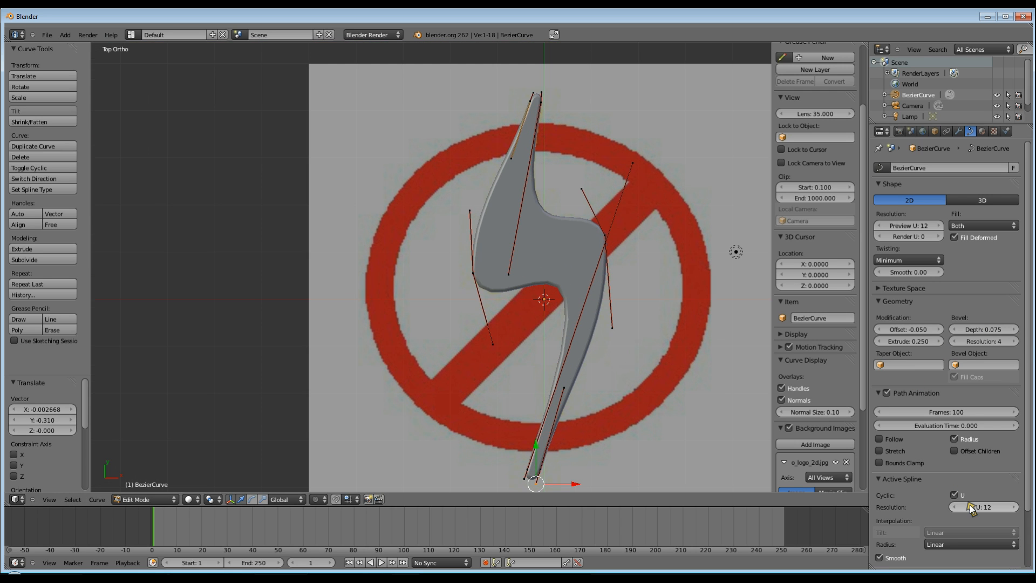
# Increase the active spline's Resolution U from 12 to 16
pyautogui.scroll(3)
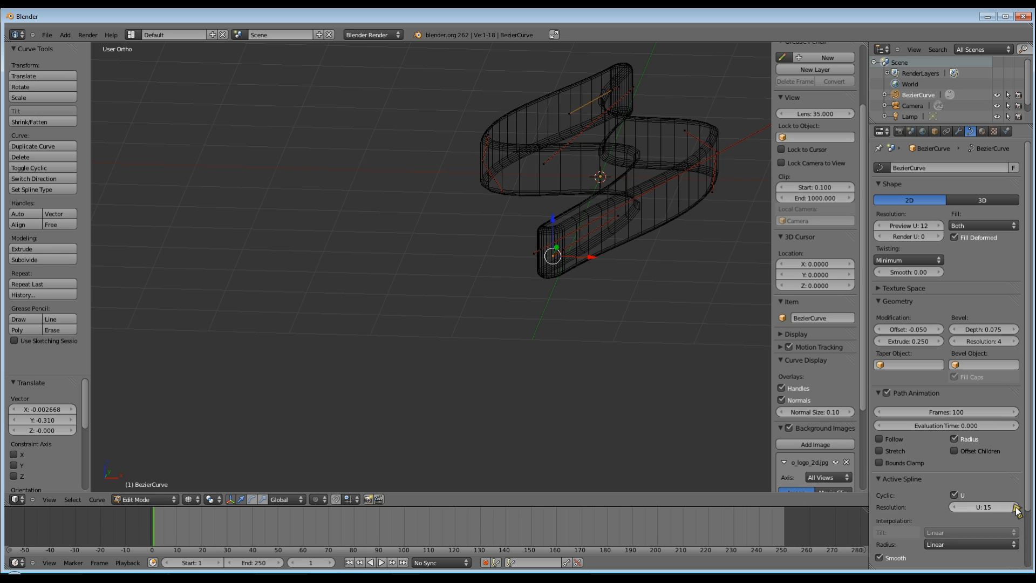
pyautogui.click(1016, 507)
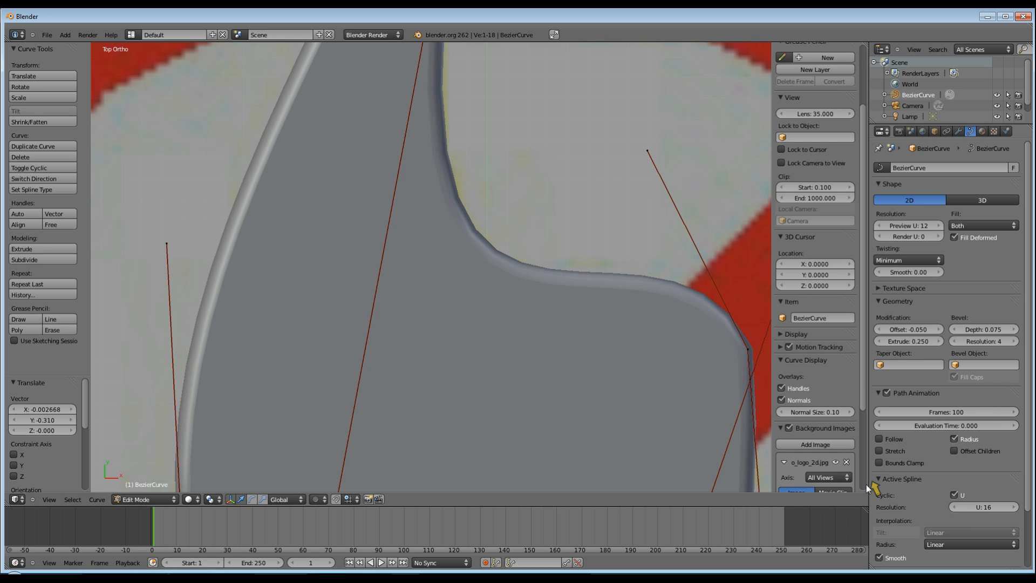
pyautogui.scroll(-3)
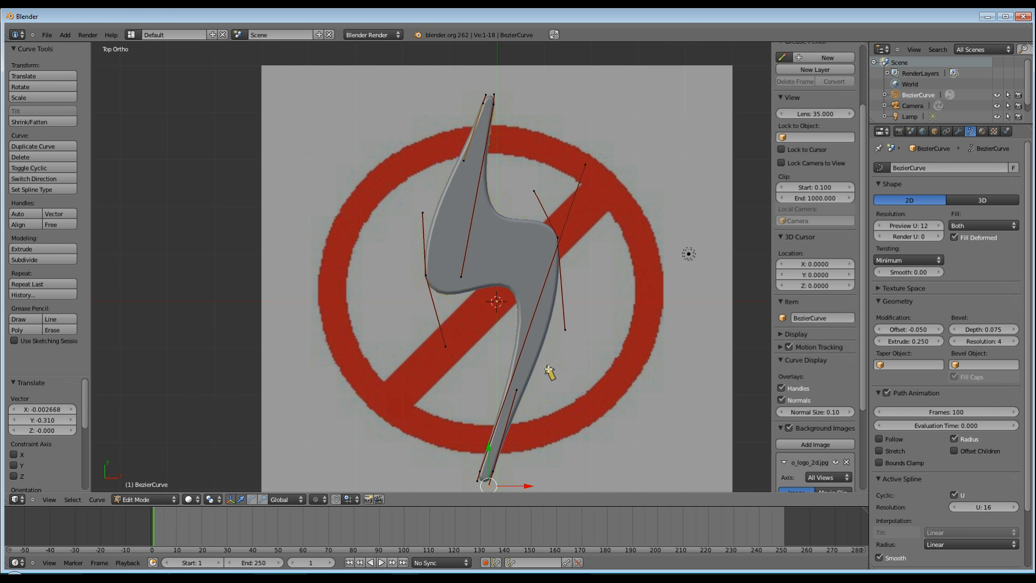
# Leave edit mode and set the bolt's material diffuse colour to yellow
pyautogui.press('Tab')
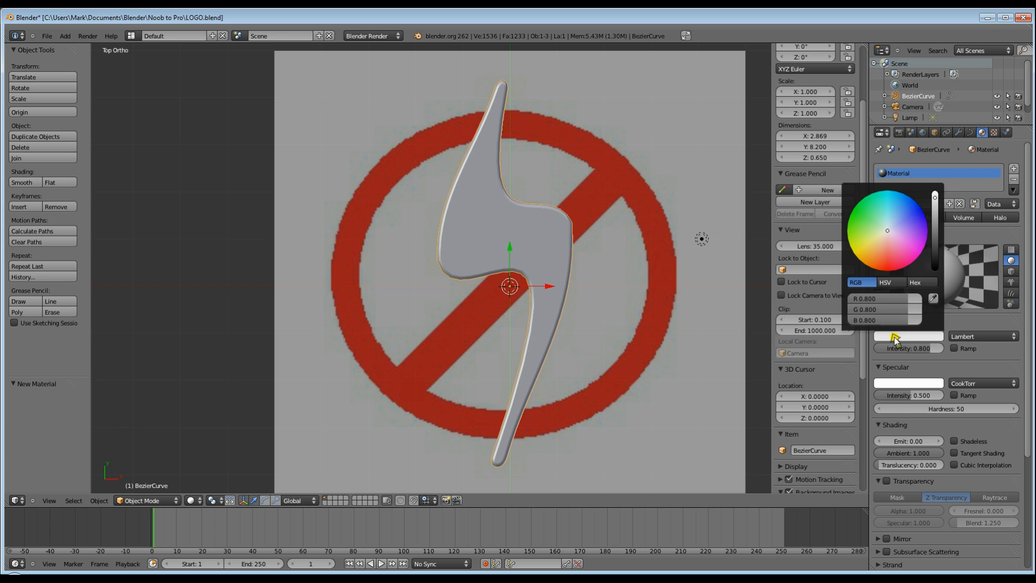
pyautogui.click(853, 253)
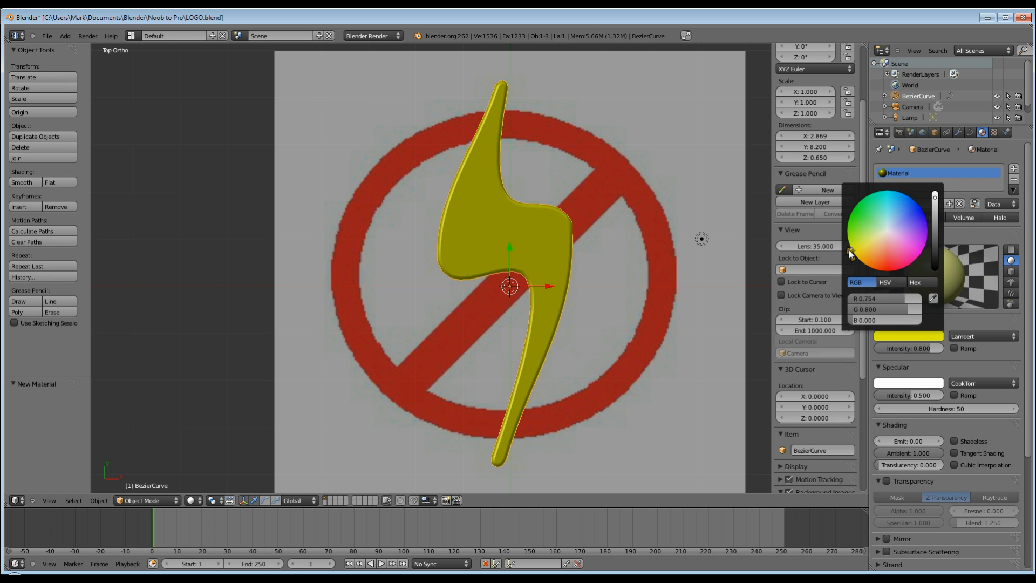
pyautogui.click(522, 329)
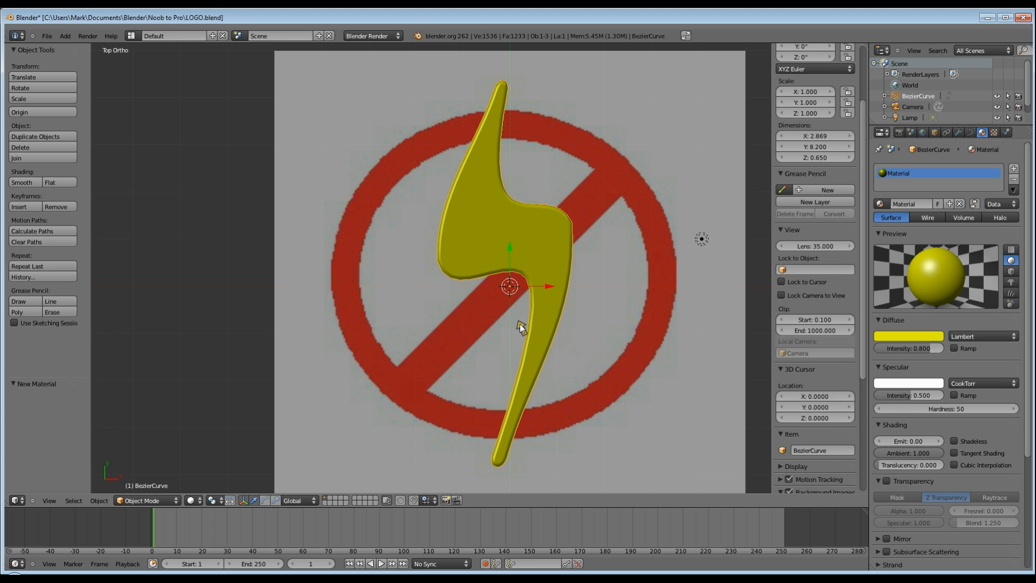
pyautogui.moveTo(312, 279)
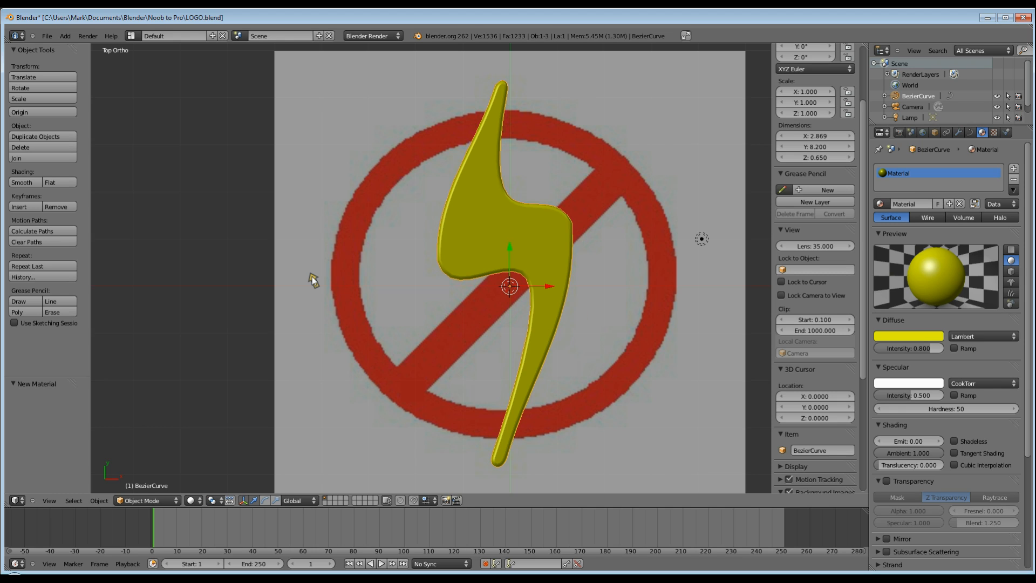